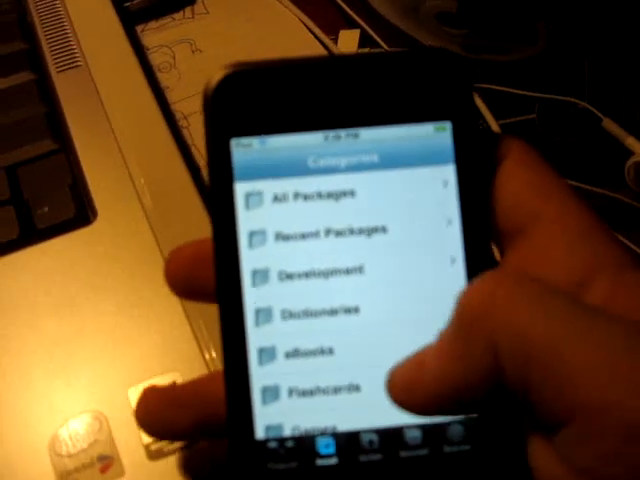
pyautogui.scroll(-3)
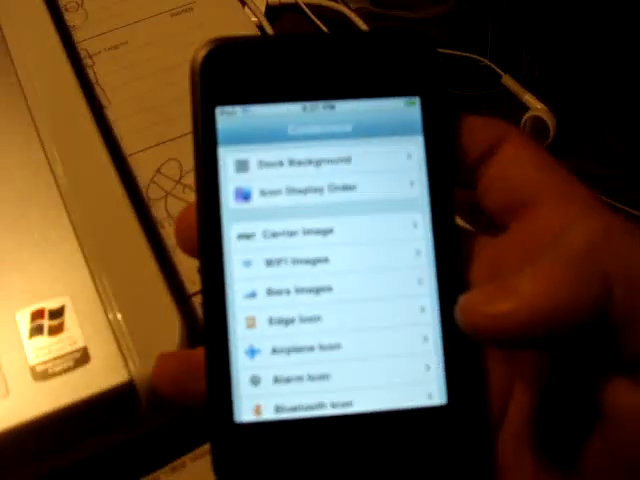
pyautogui.scroll(-3)
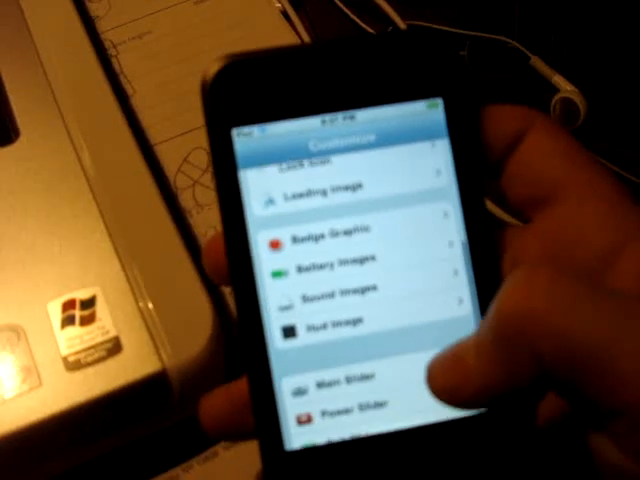